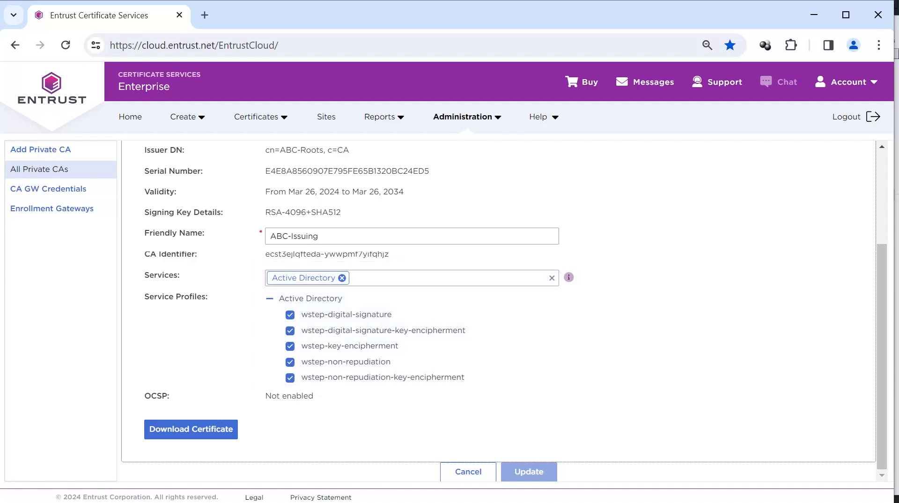
# - Review ABC-Issuing's Active Directory service profiles, then view the still-empty Enrollment Gateways list
pyautogui.click(191, 428)
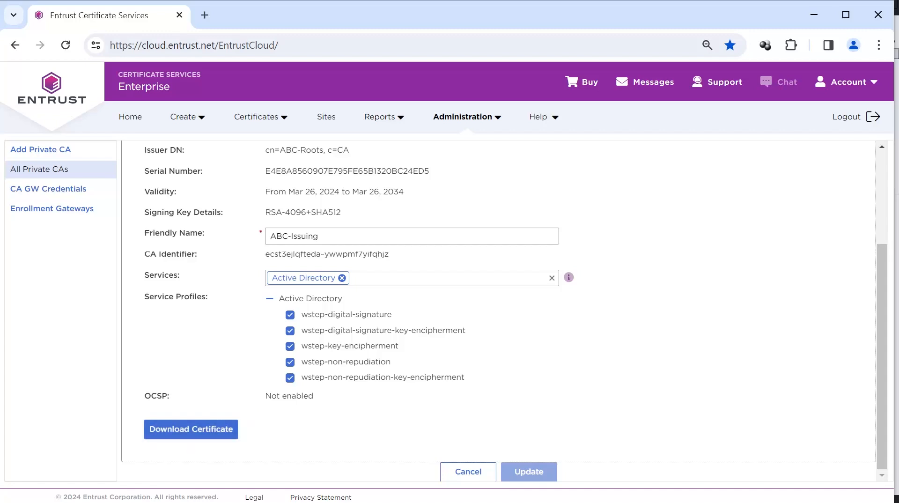
pyautogui.click(52, 208)
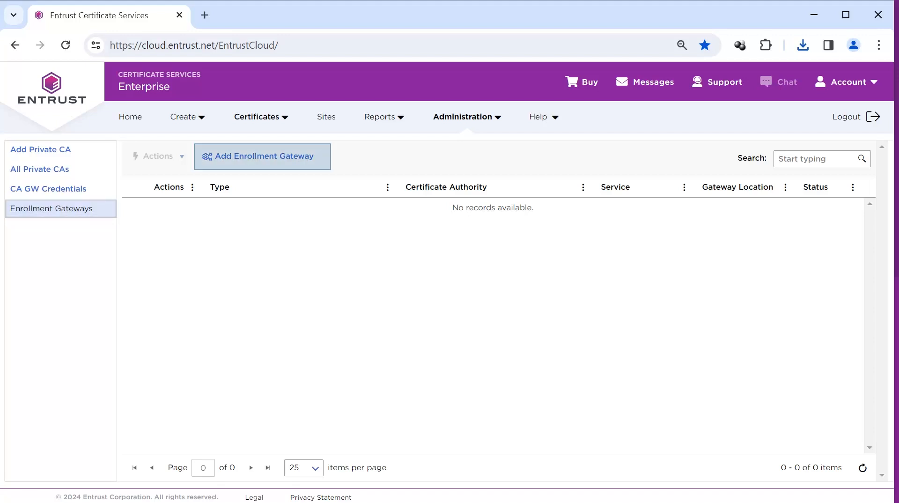
pyautogui.moveTo(273, 170)
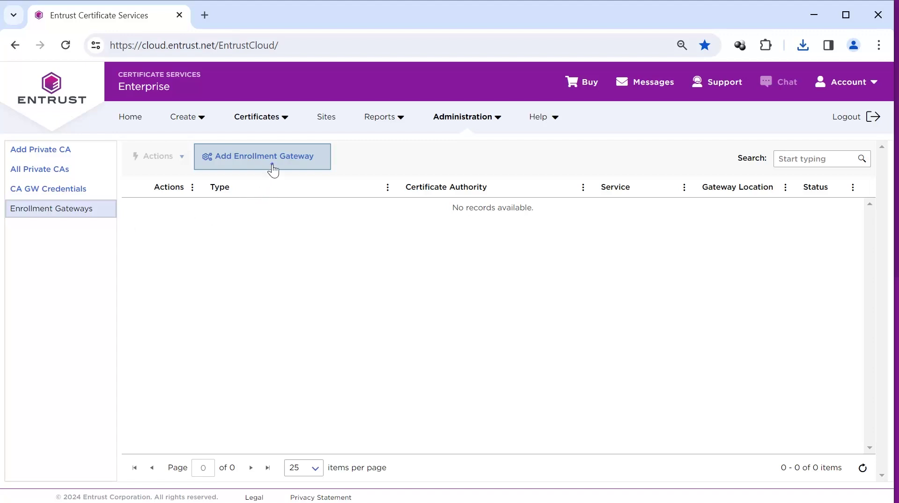
# - Create the Entrust-hosted 'Enrollment Gateway for WSTEP' on the ABC-Issuing CA
pyautogui.click(262, 156)
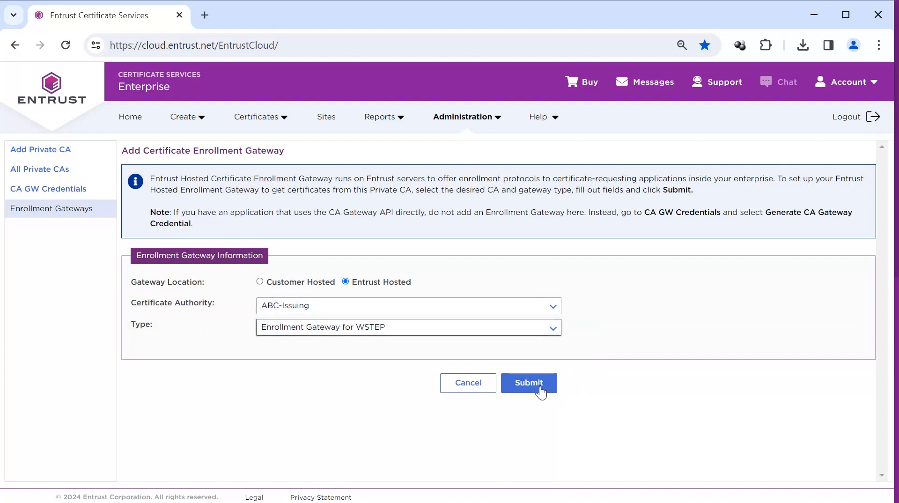
pyautogui.click(528, 382)
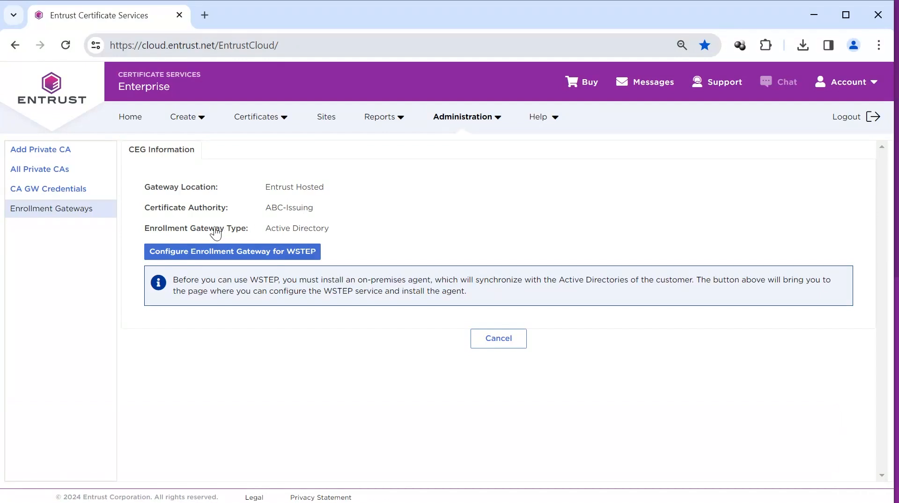
# - Launch the WSTEP gateway configuration to reach the five-step Set up WSTEP page
pyautogui.click(232, 251)
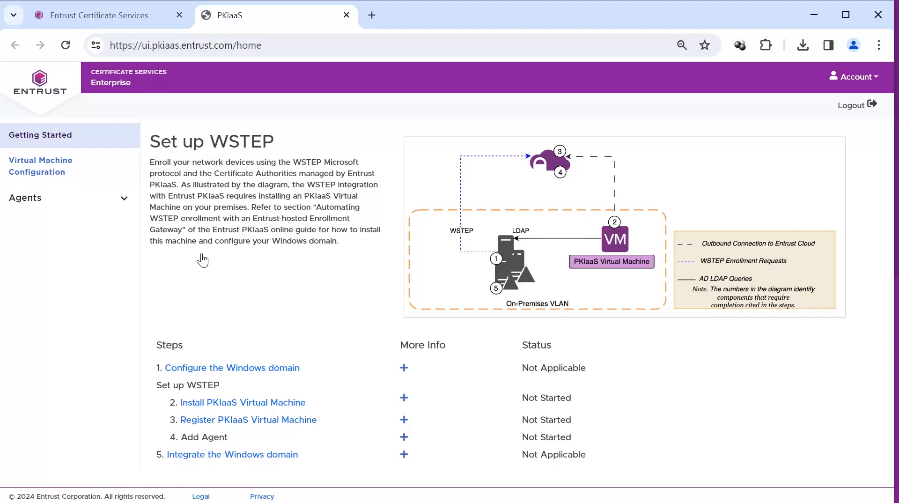
pyautogui.click(404, 368)
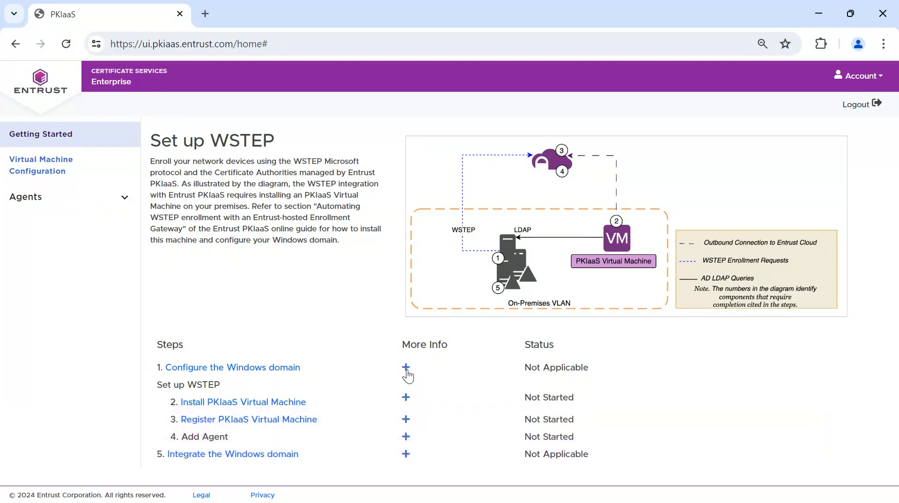
# - Choose the VMware edition of the PKIaaS virtual machine and accept its license terms
pyautogui.click(242, 401)
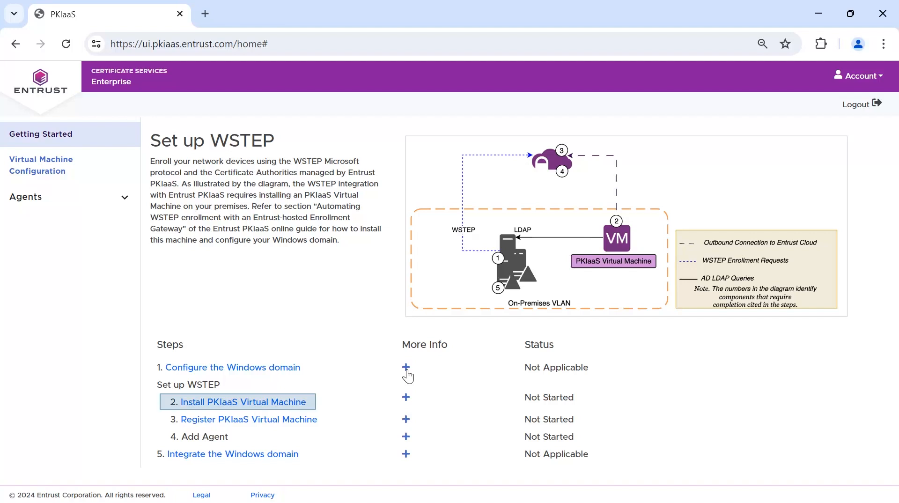
pyautogui.click(242, 401)
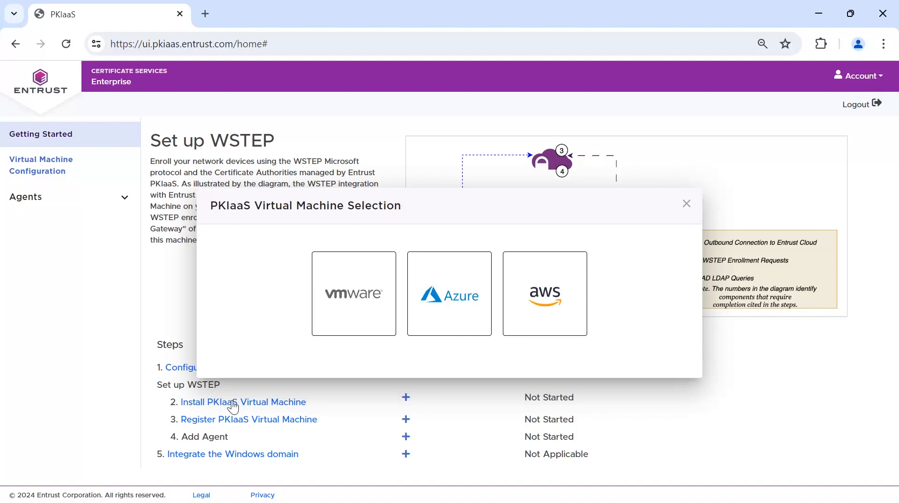
pyautogui.moveTo(359, 321)
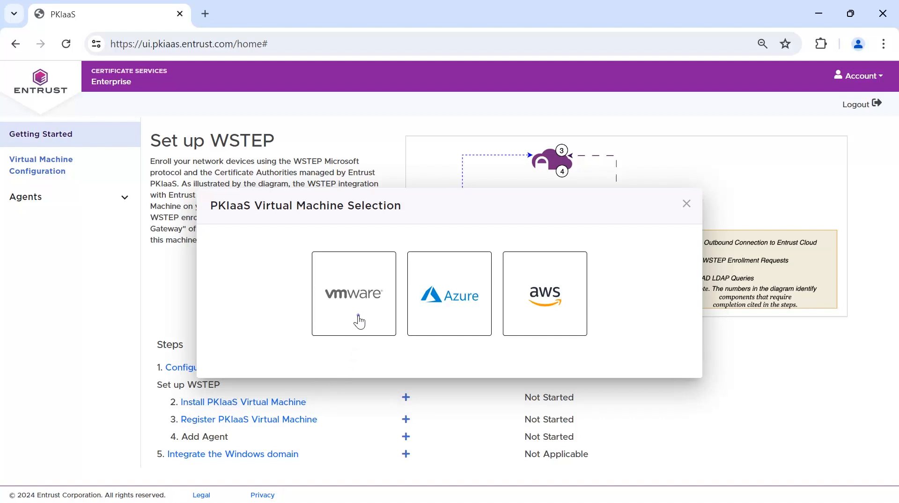
pyautogui.click(353, 293)
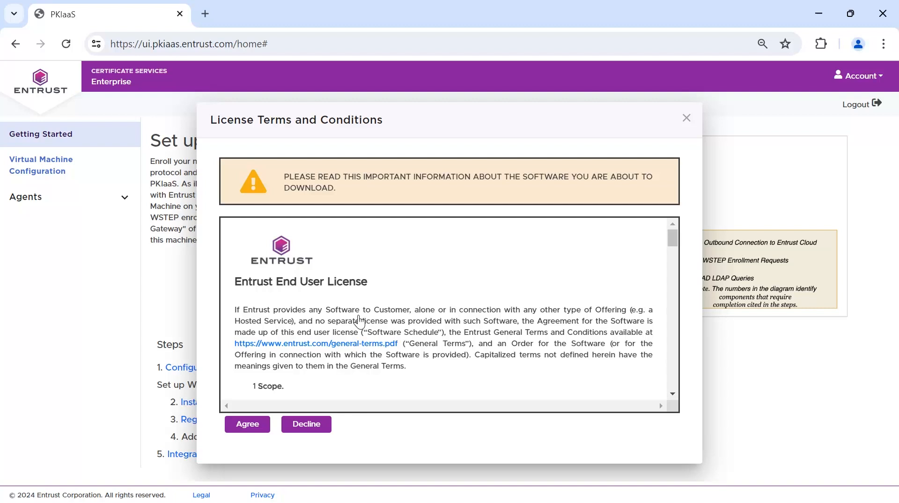
pyautogui.click(247, 424)
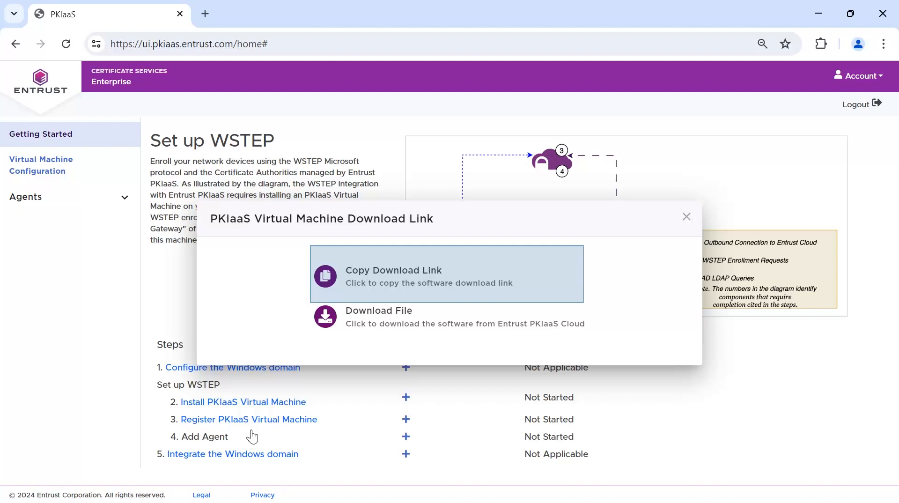
pyautogui.moveTo(447, 331)
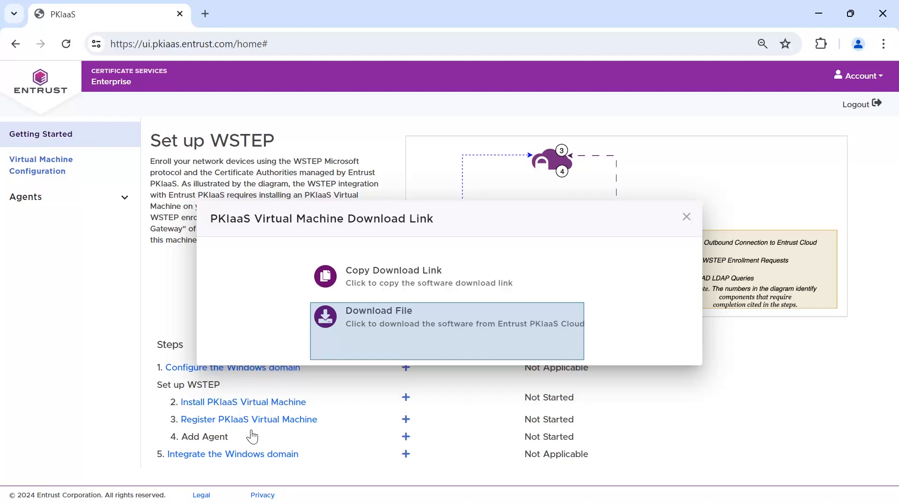
pyautogui.moveTo(459, 278)
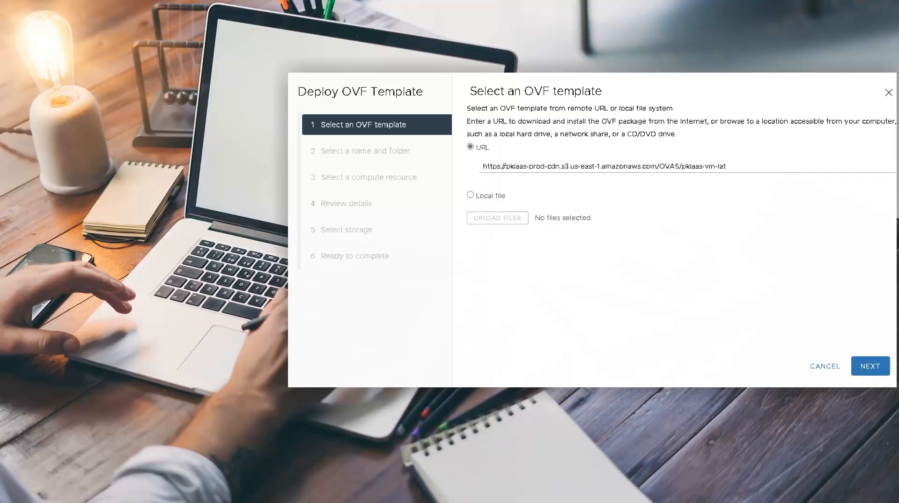
# - Paste the PKIaaS VM .ova download URL into the Deploy OVF Template wizard
pyautogui.write('est.ova')
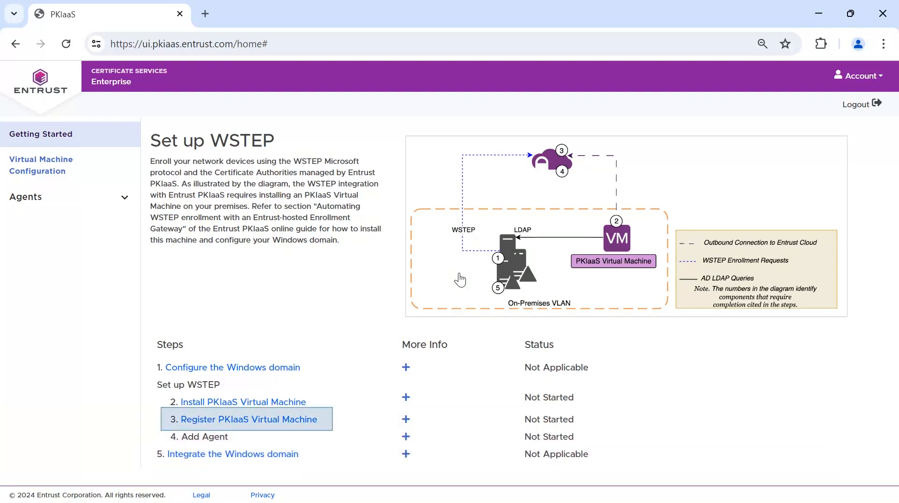
# - Register the VM by one-time password, naming it 'ABC PKIaaS VM' described 'VM for ABC Corp'
pyautogui.click(250, 418)
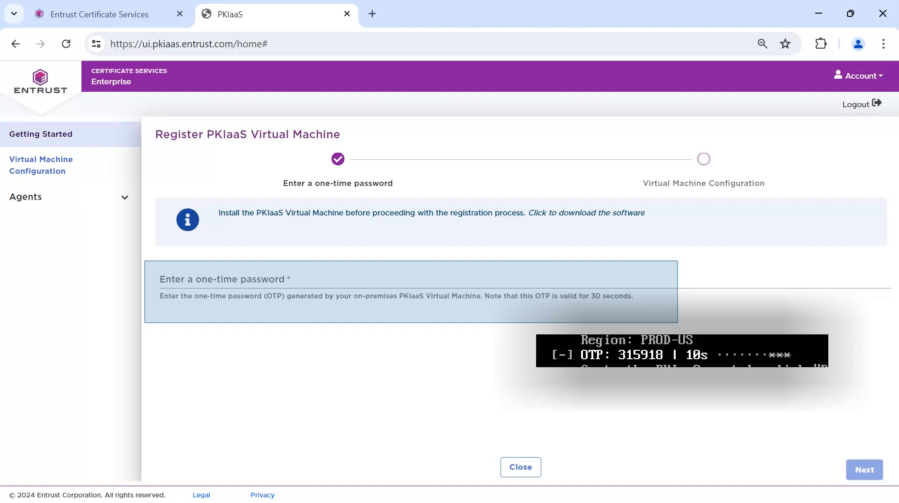
pyautogui.click(863, 469)
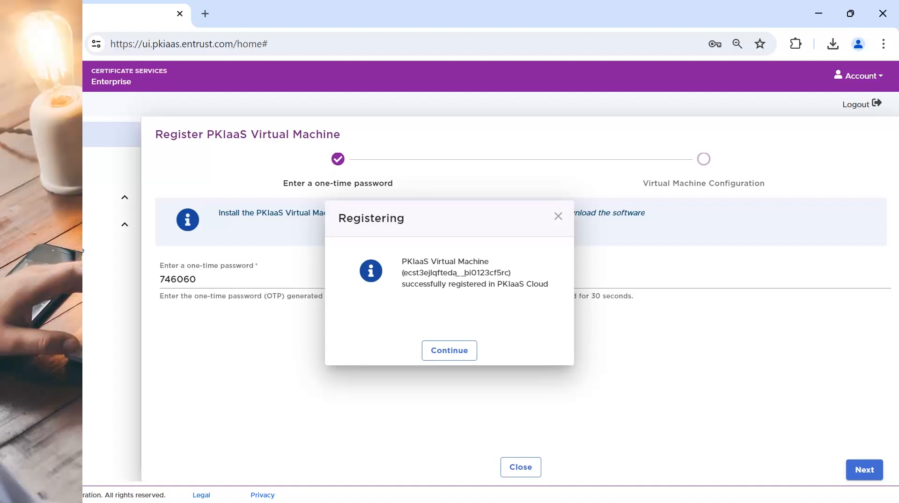
pyautogui.click(449, 350)
pyautogui.write('VM for ABC Corp')
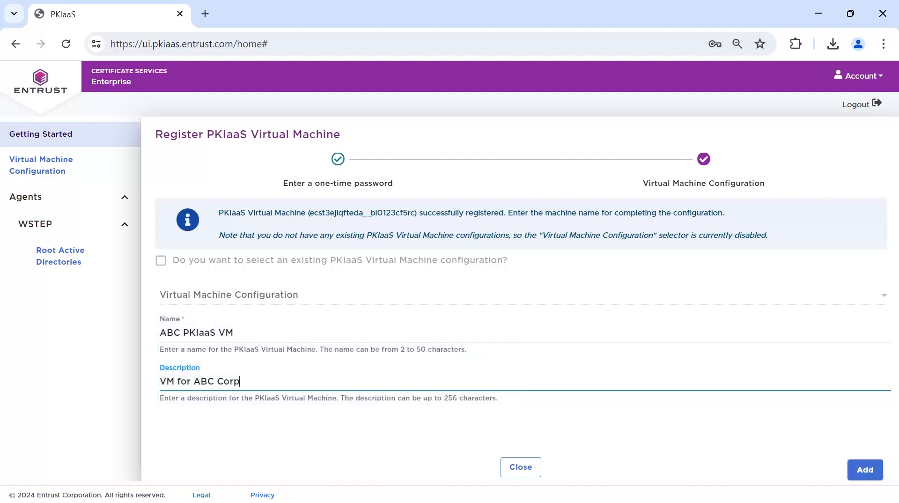
pyautogui.click(864, 470)
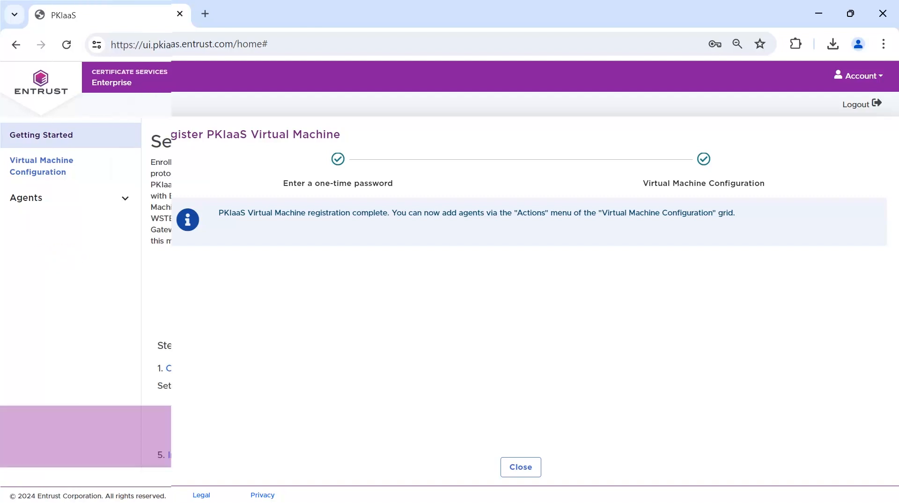
# - Add a WSTEP agent to ABC PKIaaS VM with domain abc corp and ABC-Issuing CA
pyautogui.click(519, 466)
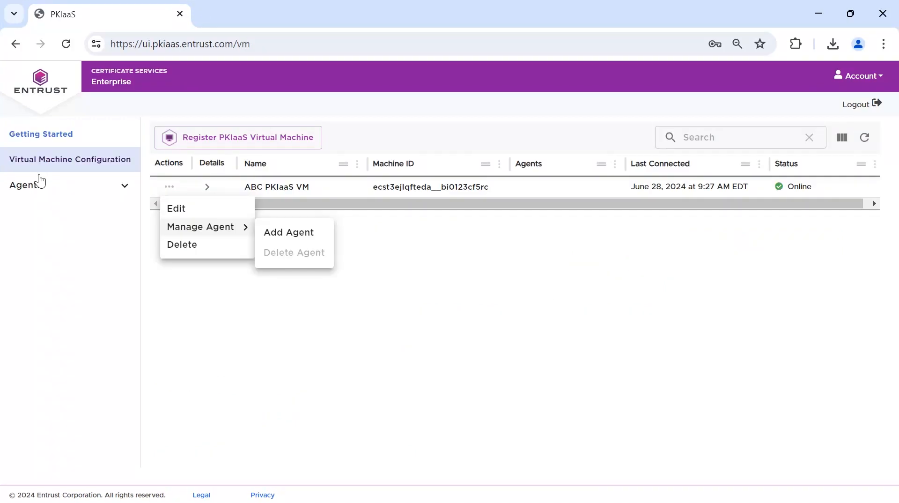
pyautogui.moveTo(288, 232)
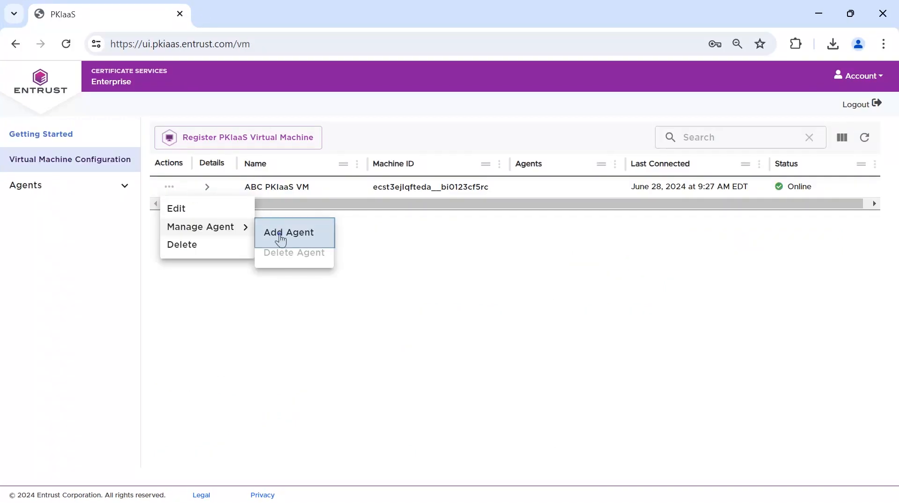
pyautogui.click(288, 232)
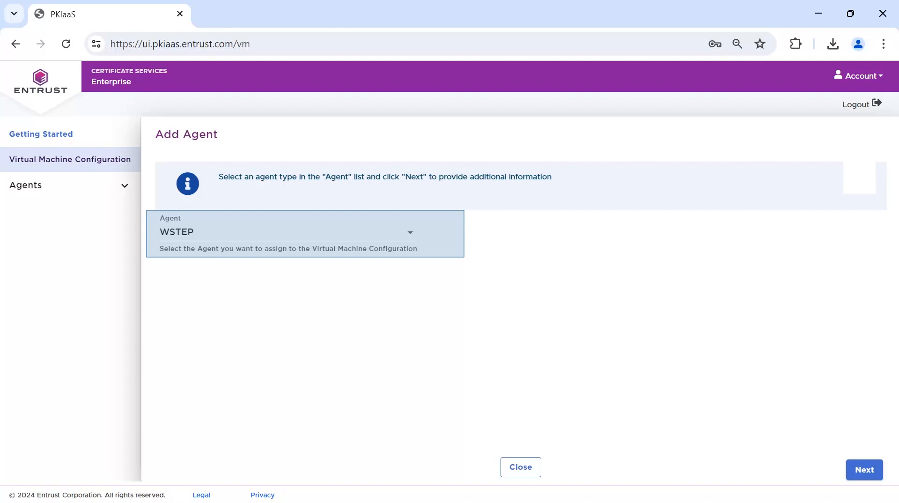
pyautogui.click(863, 470)
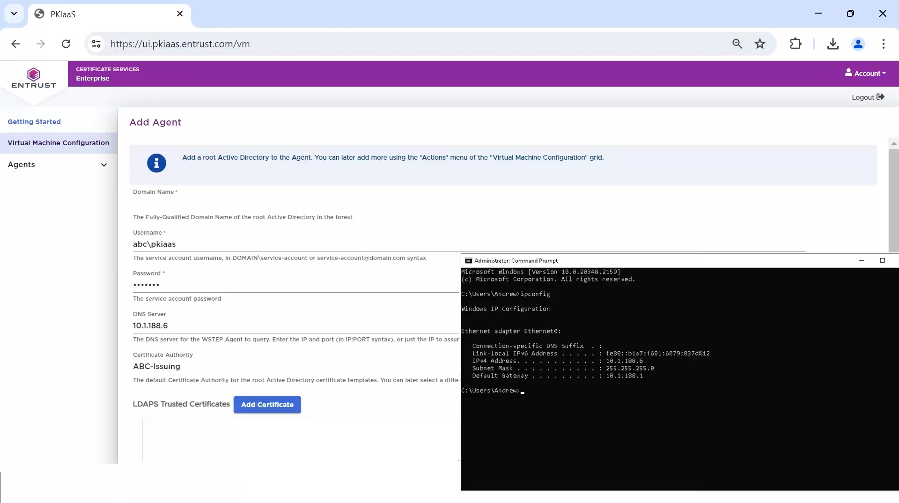
pyautogui.write('abc corp')
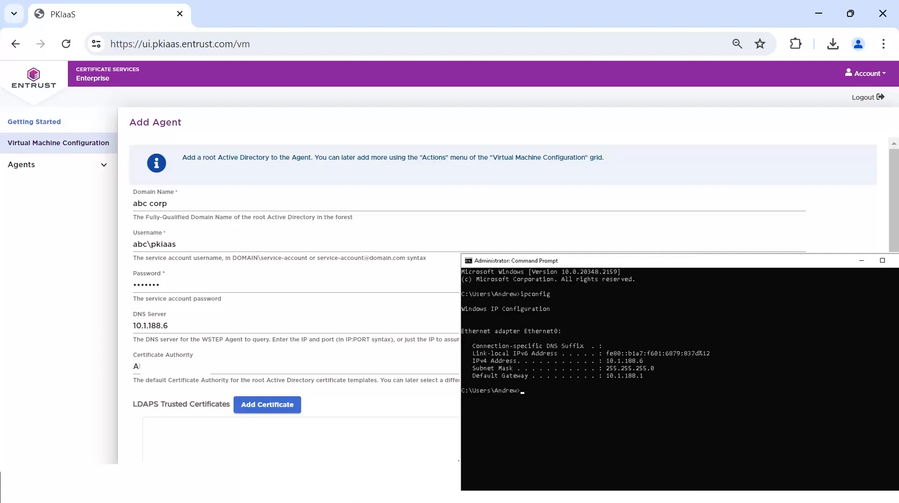
pyautogui.write('BC-Issuing')
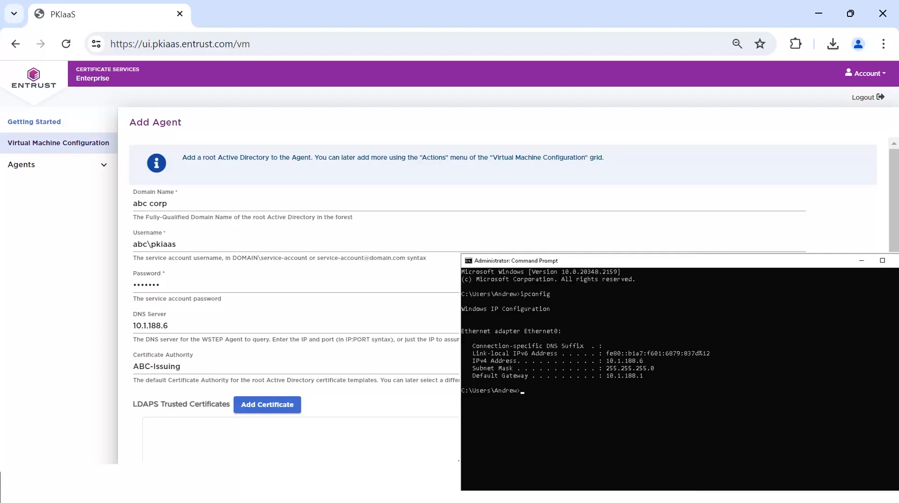
pyautogui.click(870, 475)
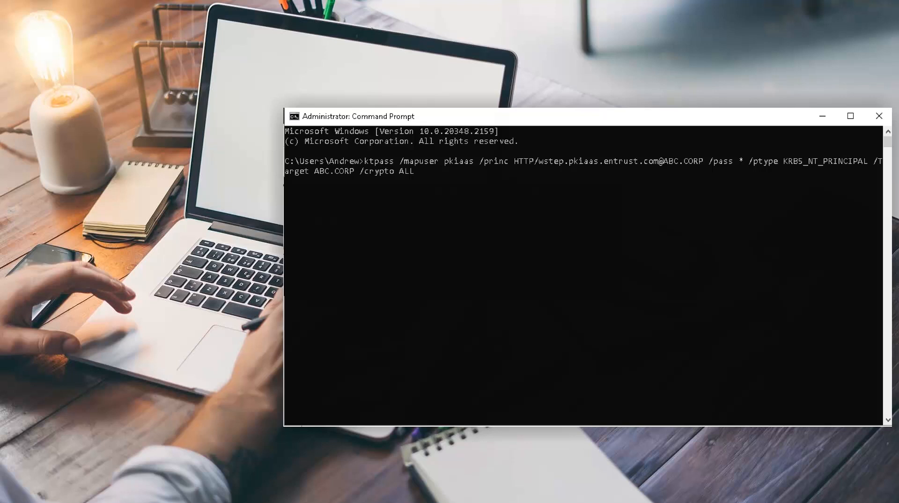
pyautogui.press('Return')
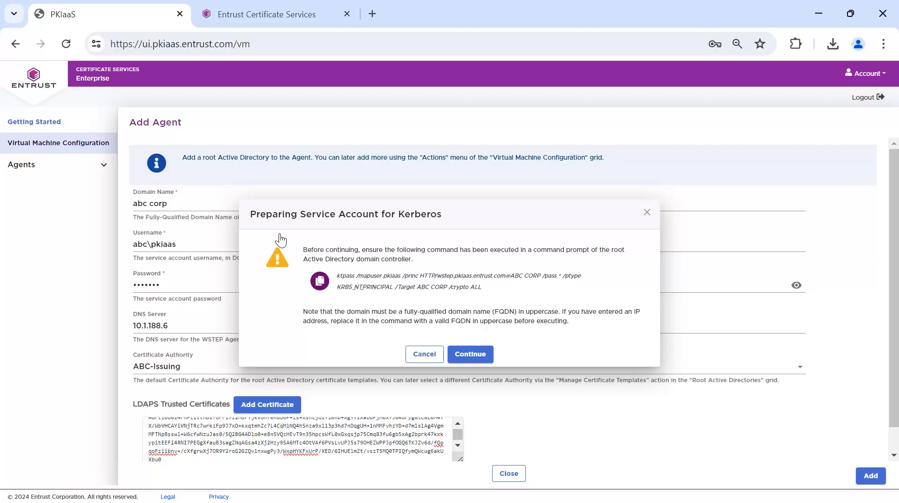
# - Confirm the Kerberos command was run and save the abc.corp root Active Directory
pyautogui.click(470, 354)
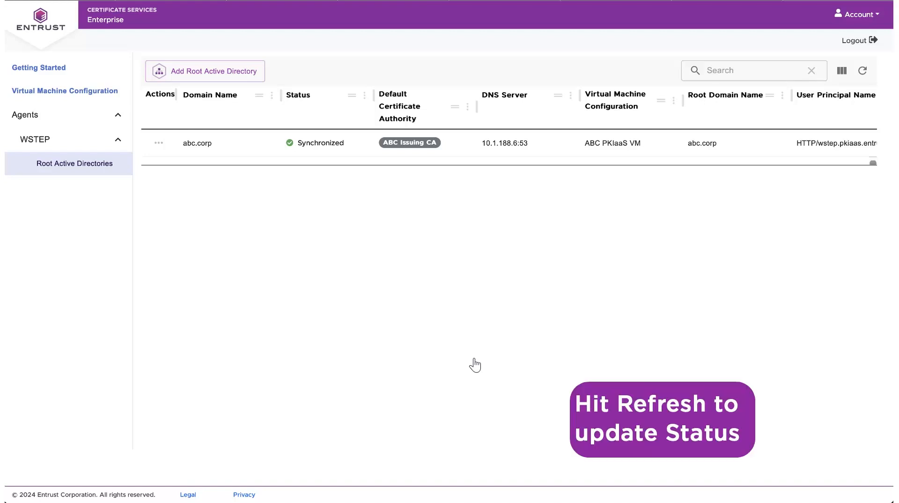
# - Refresh abc.corp's sync status, then review its ABC Issuing CA template mappings and discovered domains
pyautogui.click(315, 143)
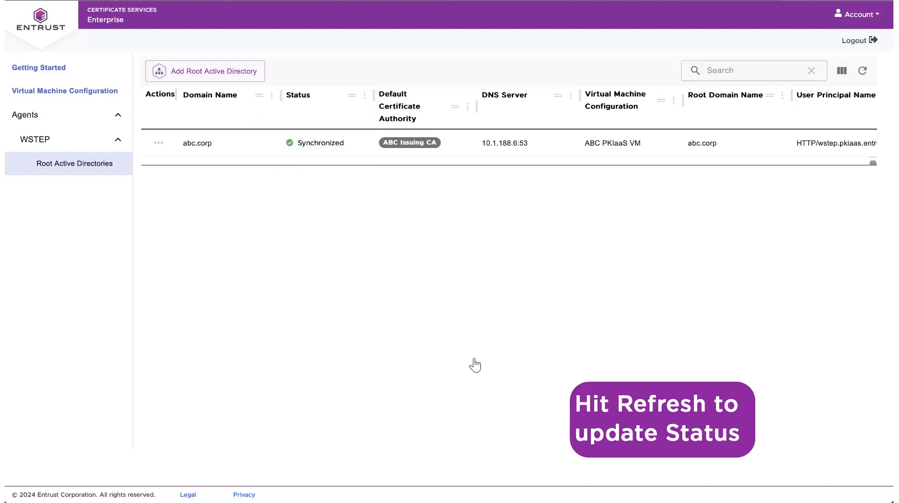
pyautogui.click(159, 143)
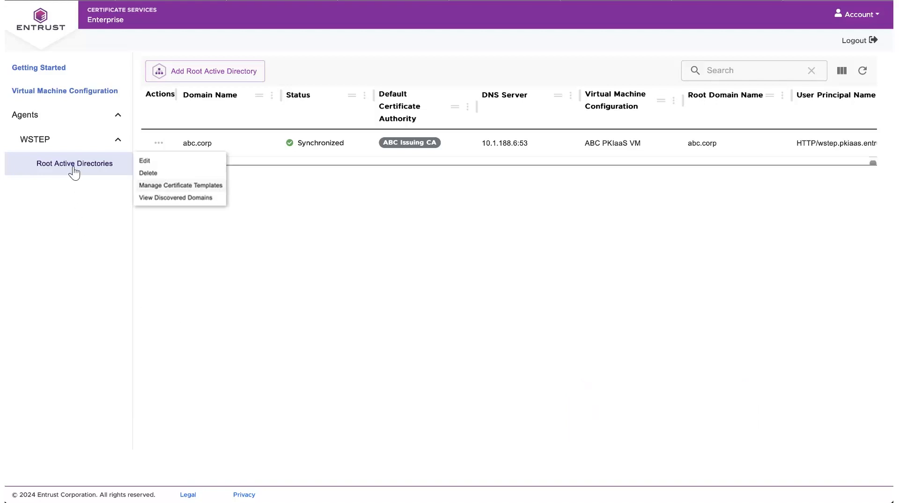
pyautogui.moveTo(167, 190)
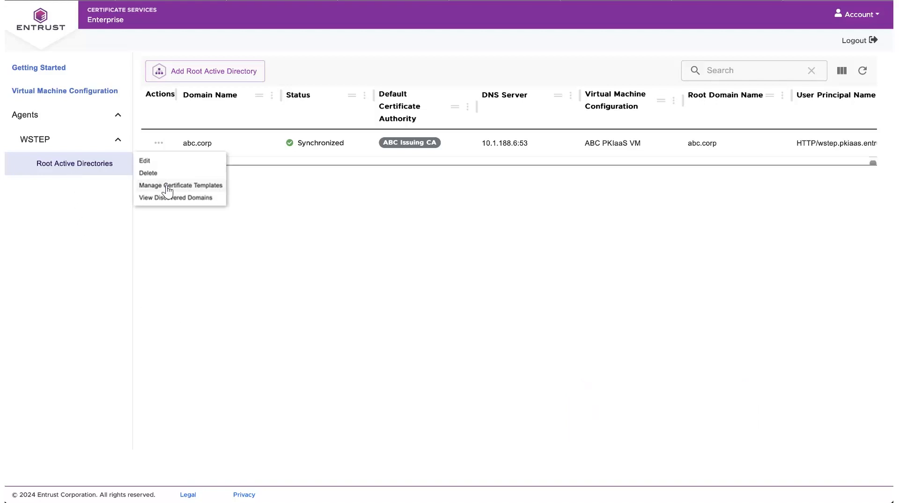
pyautogui.click(179, 184)
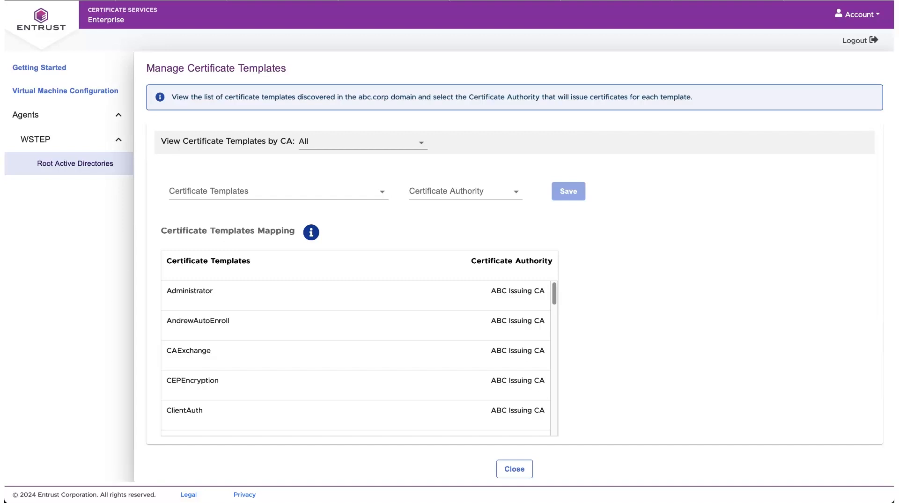
pyautogui.click(513, 469)
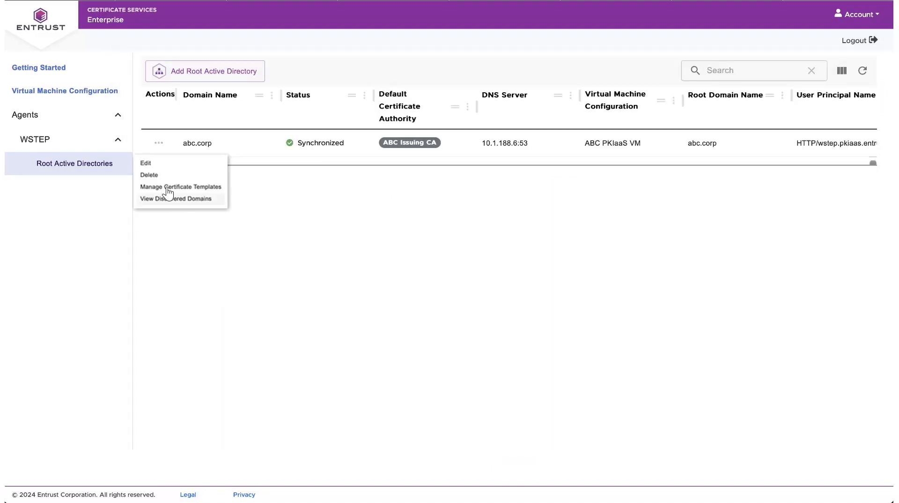
pyautogui.click(176, 197)
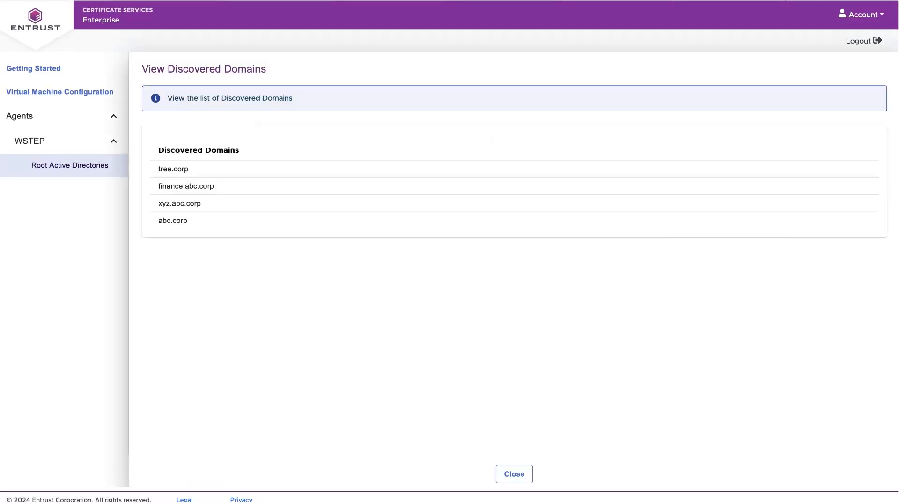
pyautogui.click(513, 474)
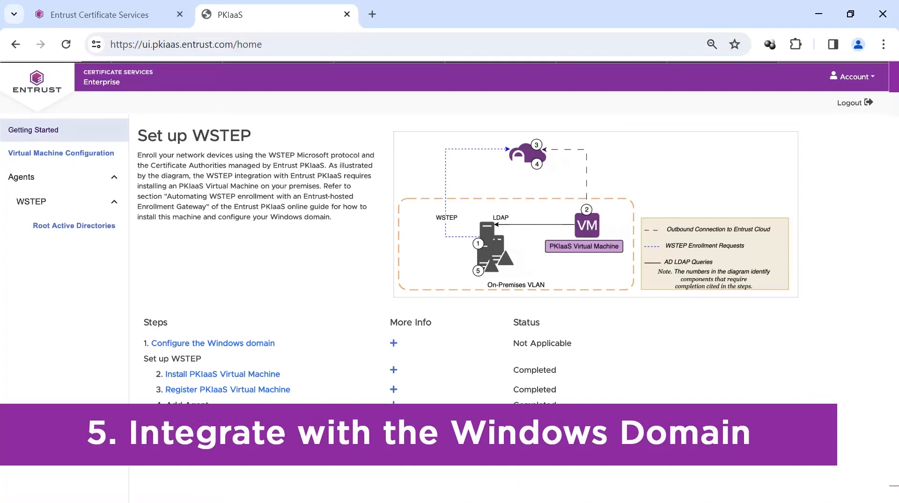
# - Create a new GPO named PKIaaS WSTEP and link it to ABC.CORP
pyautogui.scroll(-3)
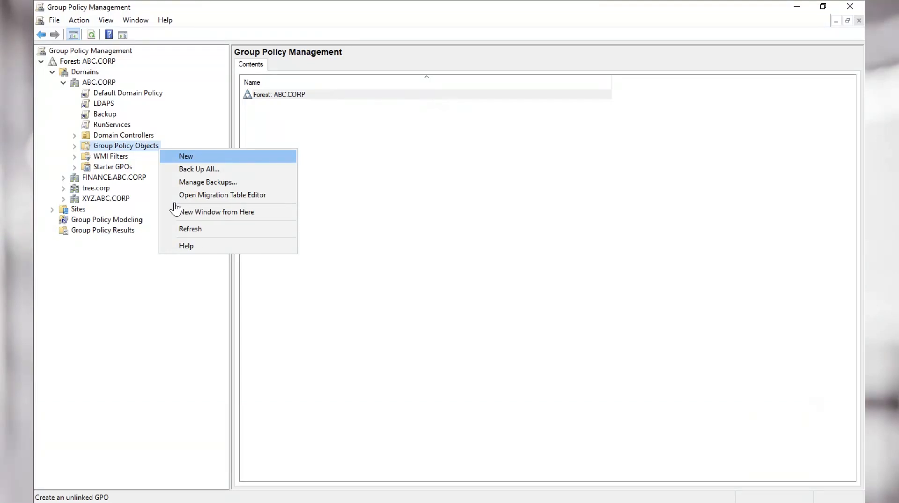
pyautogui.moveTo(217, 179)
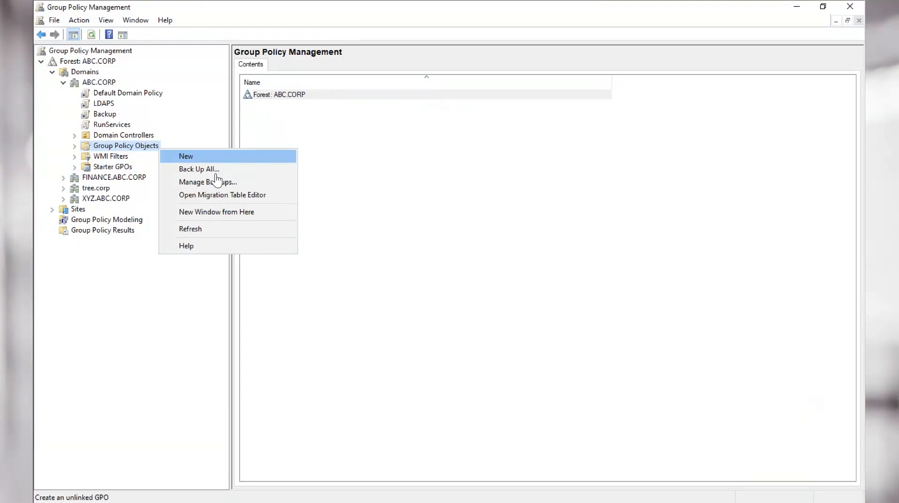
pyautogui.click(186, 156)
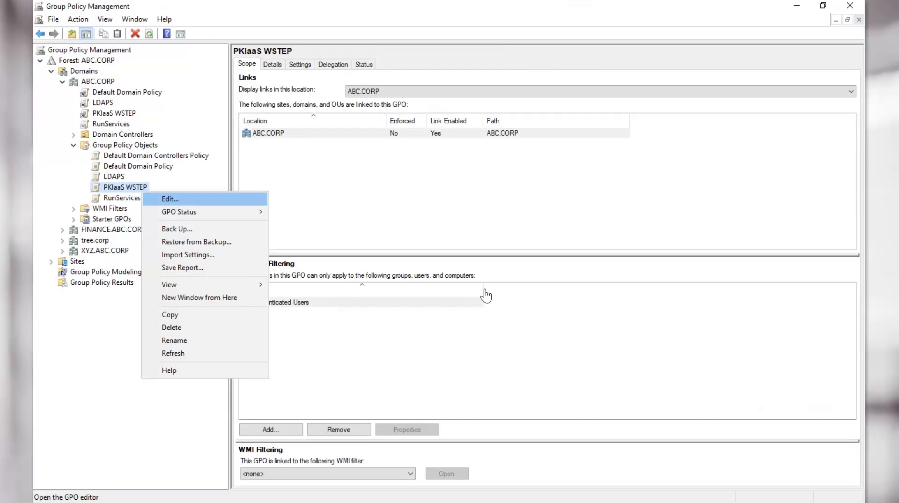
pyautogui.moveTo(174, 204)
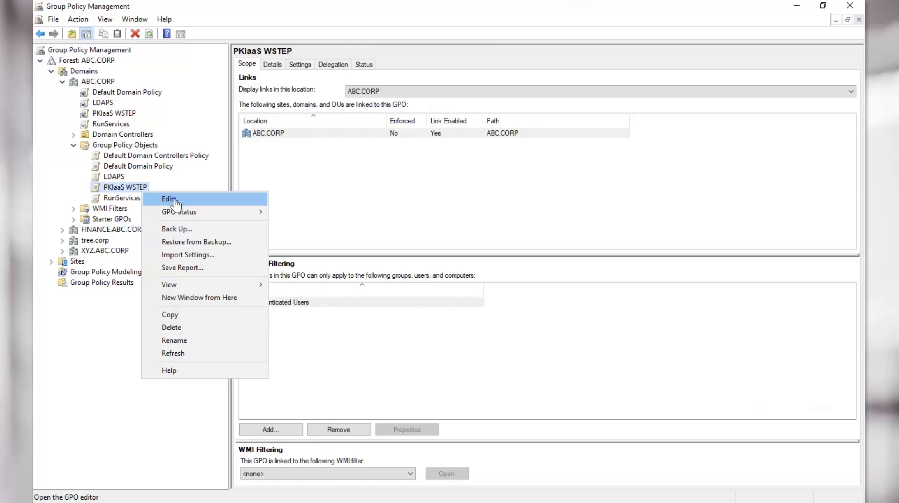
# - Enable PKIaaS WSTEP's Certificate Enrollment Policy and add the validated wstep.pkiaas.entrust.com server
pyautogui.click(169, 200)
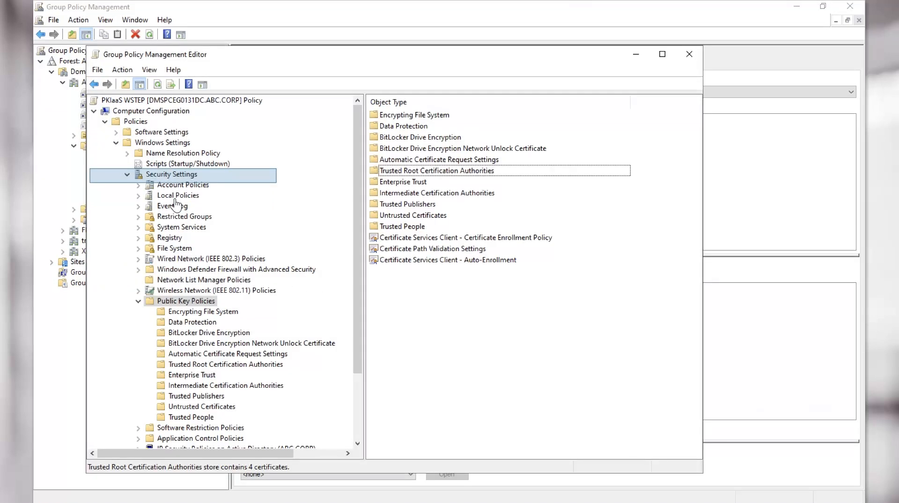
pyautogui.click(185, 300)
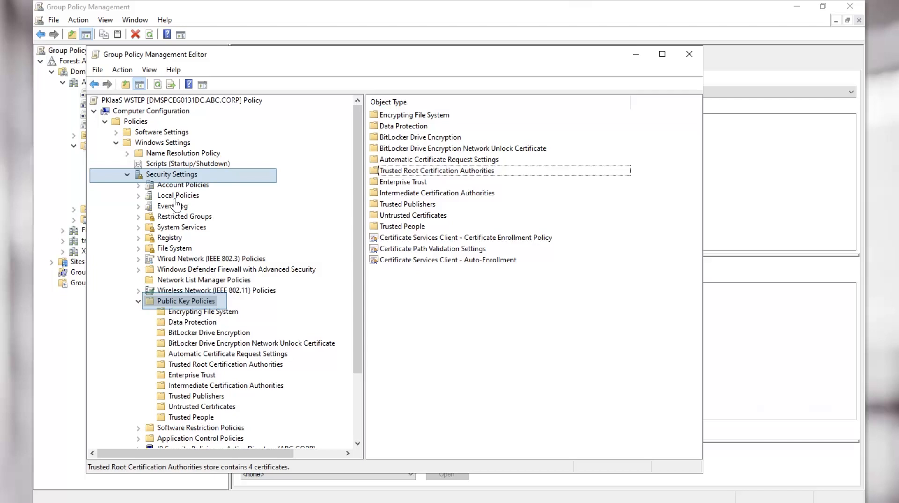
pyautogui.click(463, 236)
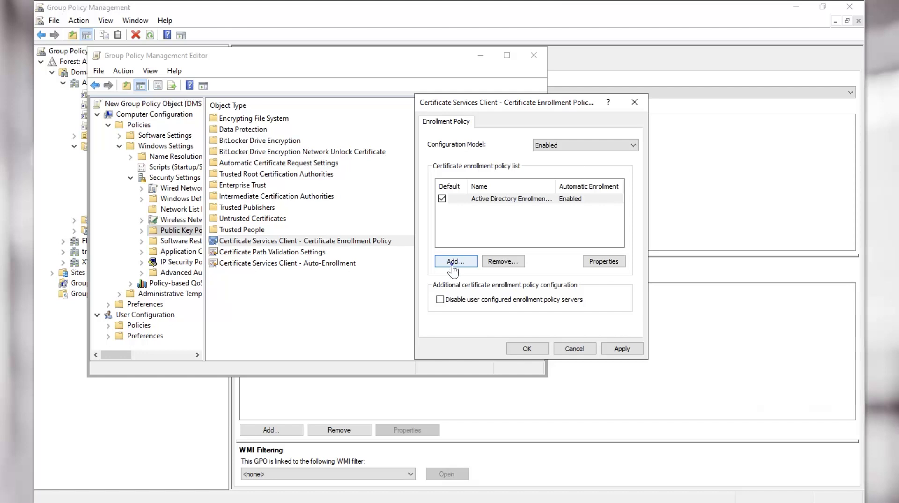
pyautogui.click(455, 261)
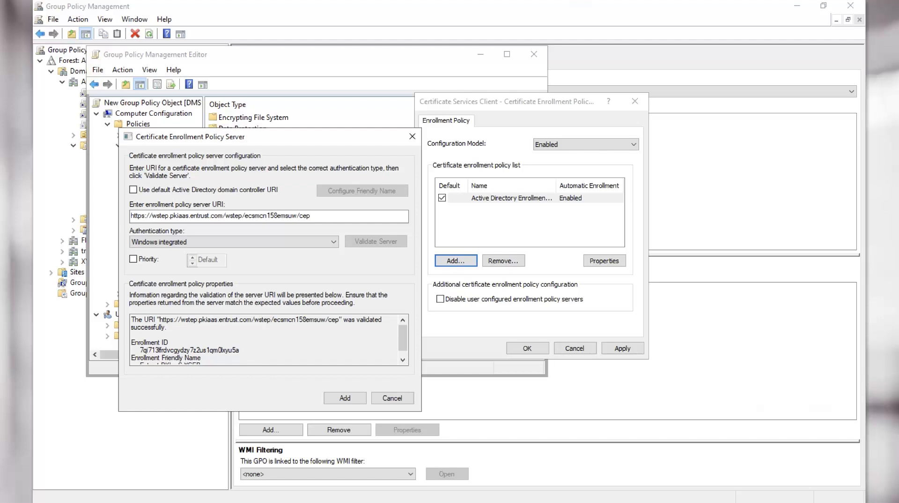
pyautogui.click(345, 398)
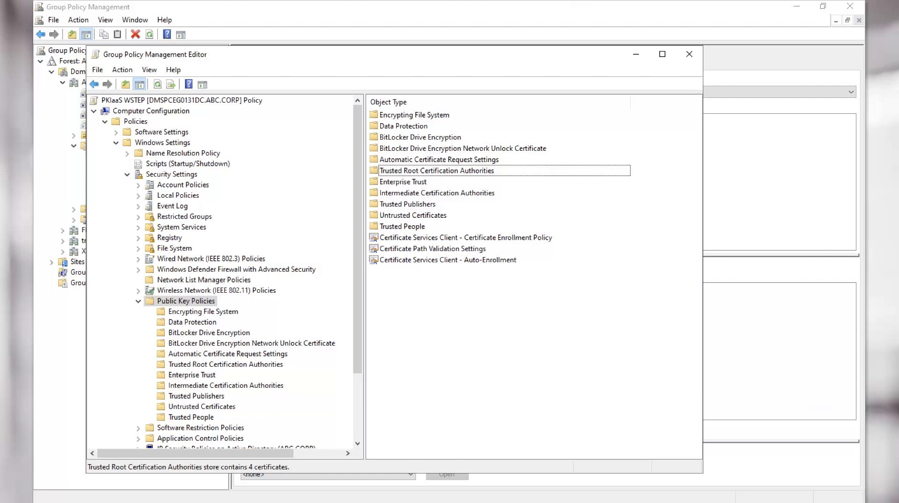
# - Under Public Key Policies, start an import into Trusted Root Certification Authorities
pyautogui.click(185, 301)
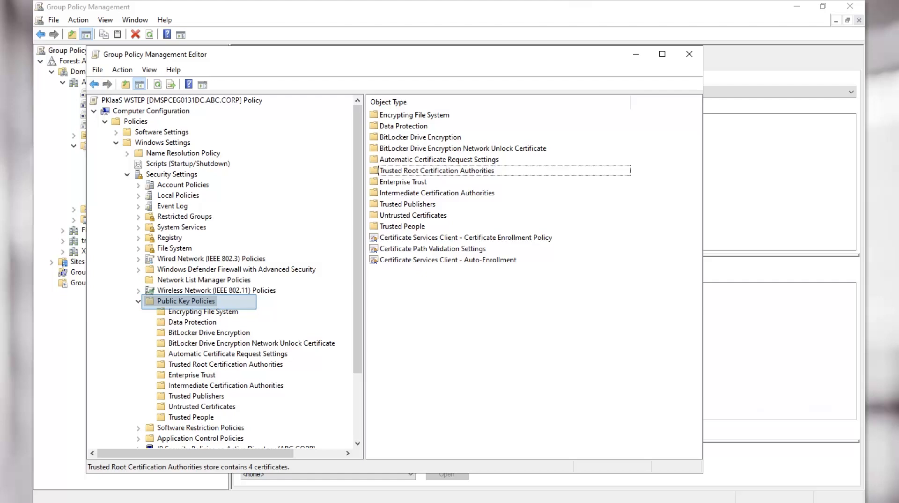
pyautogui.rightClick(436, 169)
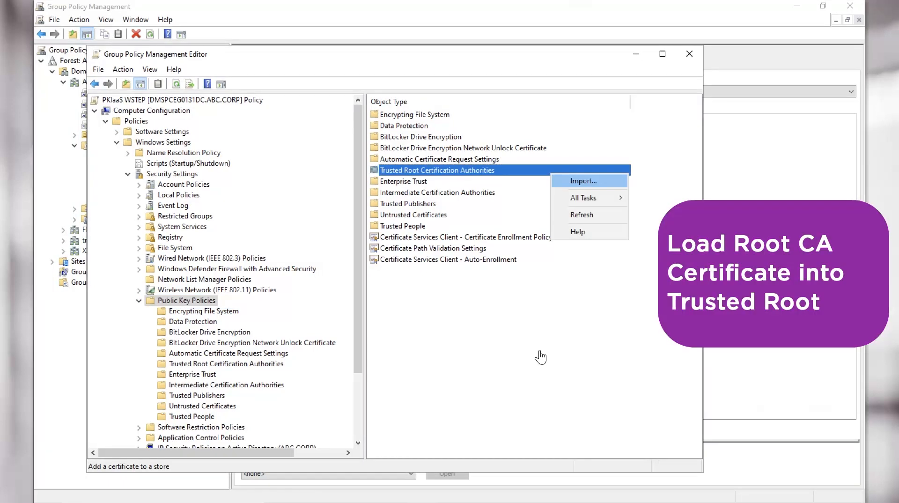
pyautogui.moveTo(577, 243)
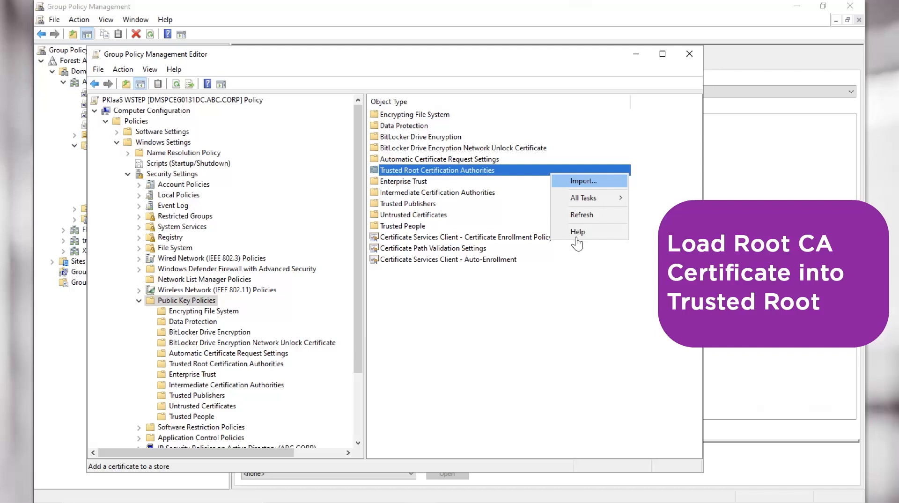
pyautogui.rightClick(437, 192)
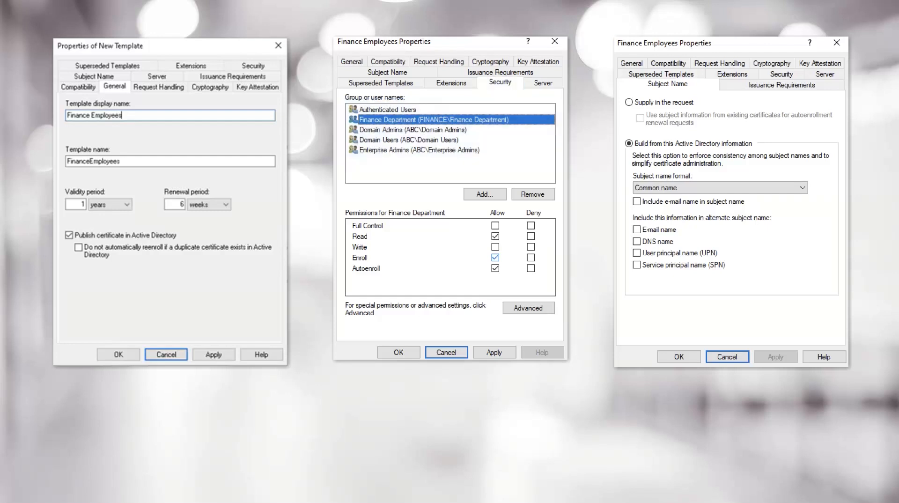
# - Give Finance Department Enroll/Autoenroll rights and an Active Directory common-name subject in Finance Employees
pyautogui.click(666, 85)
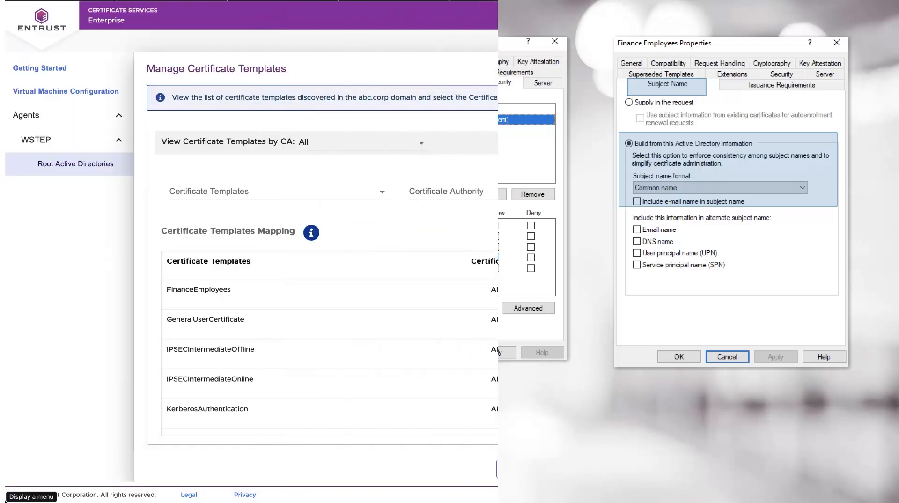
pyautogui.click(726, 356)
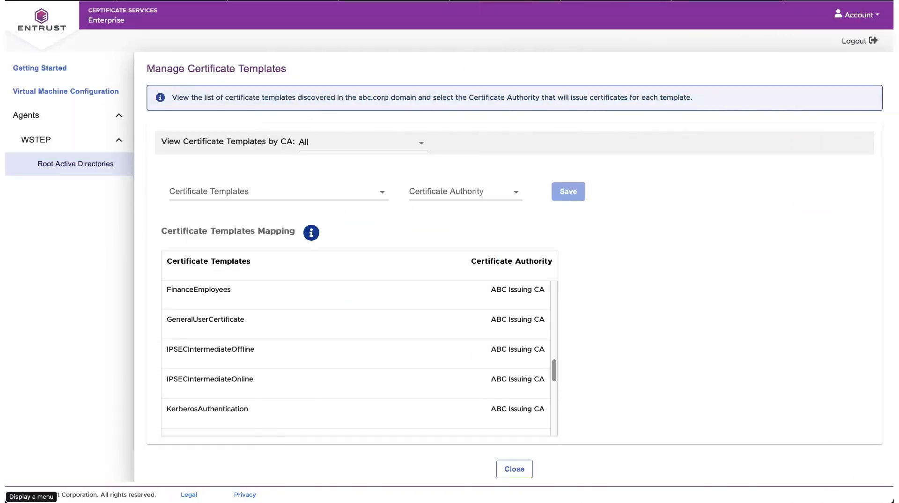